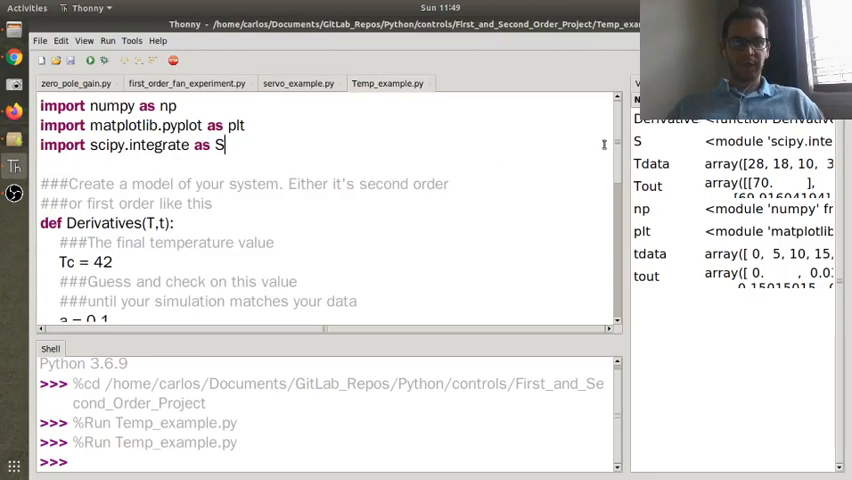
Add plt.grid(), xlabel 'Time (sec)' and ylabel 'Temperature (C)' below the data plot line
scroll(down, 3)
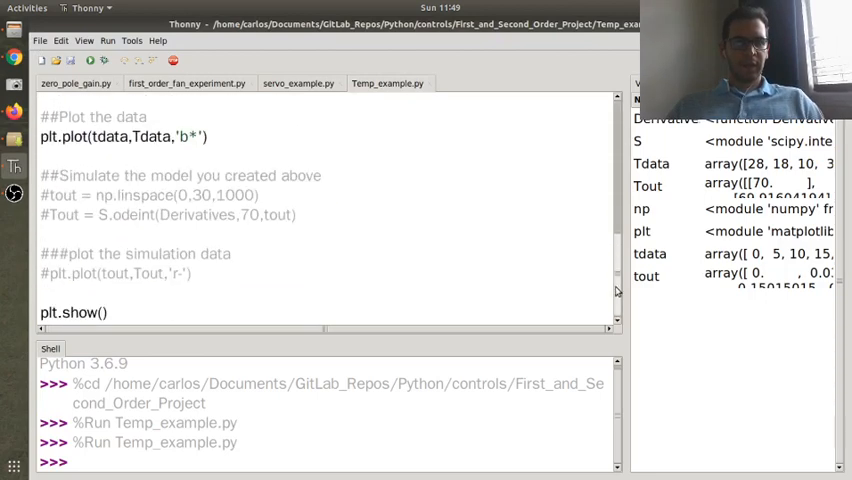
scroll(up, 3)
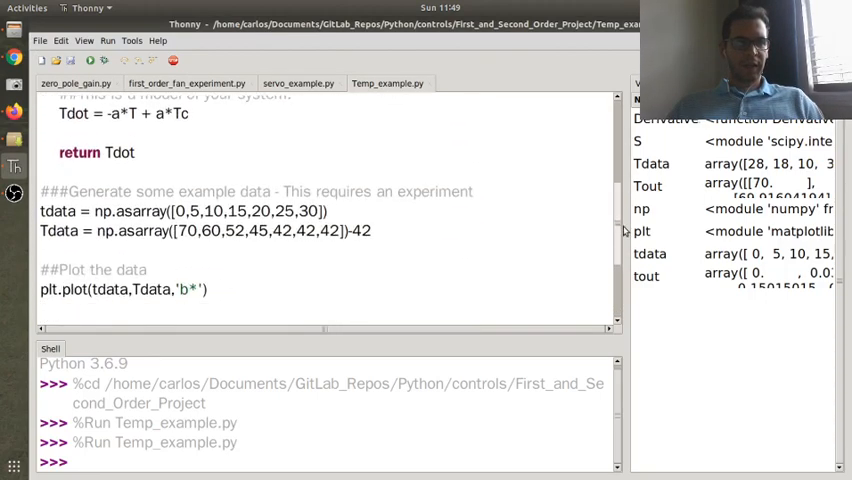
scroll(down, 3)
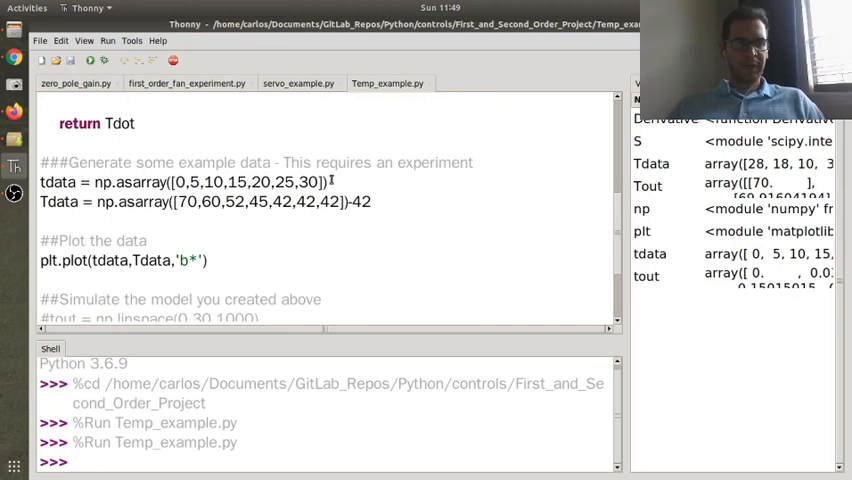
triple_click(183, 181)
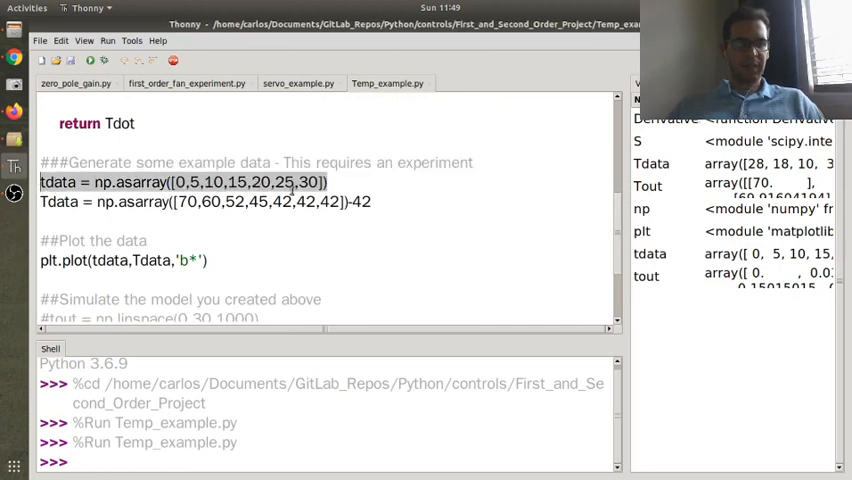
click(200, 201)
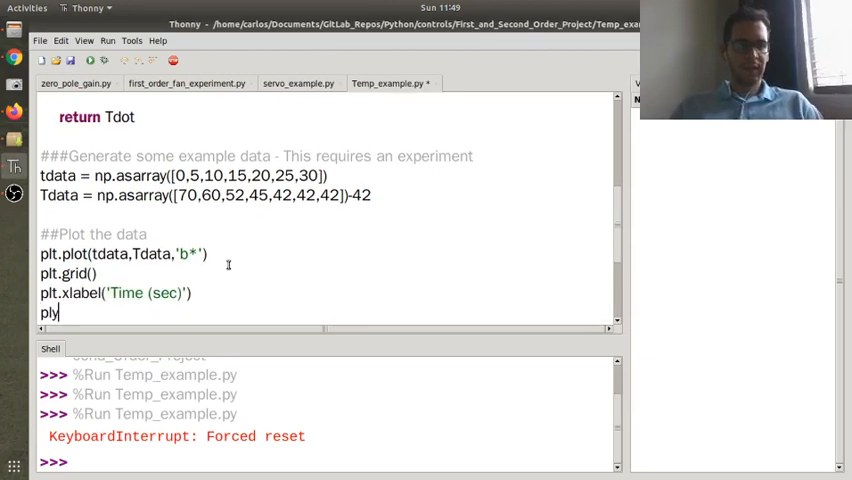
text(t.ylable9)
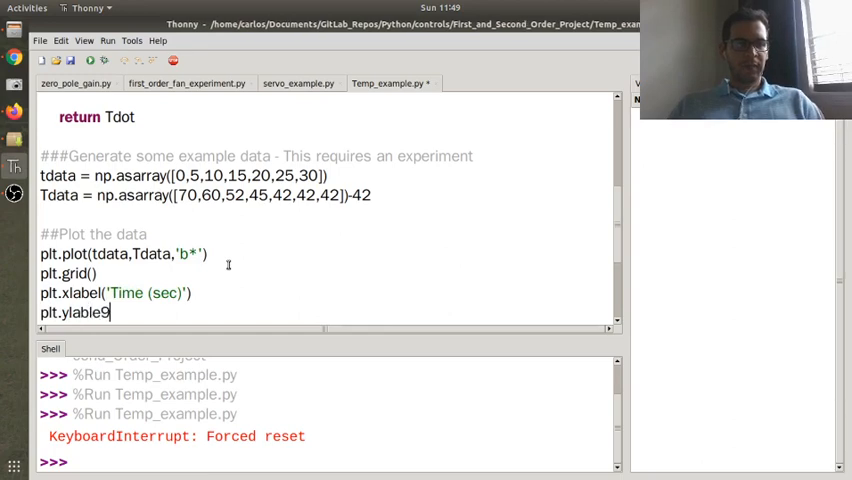
text(('Te)
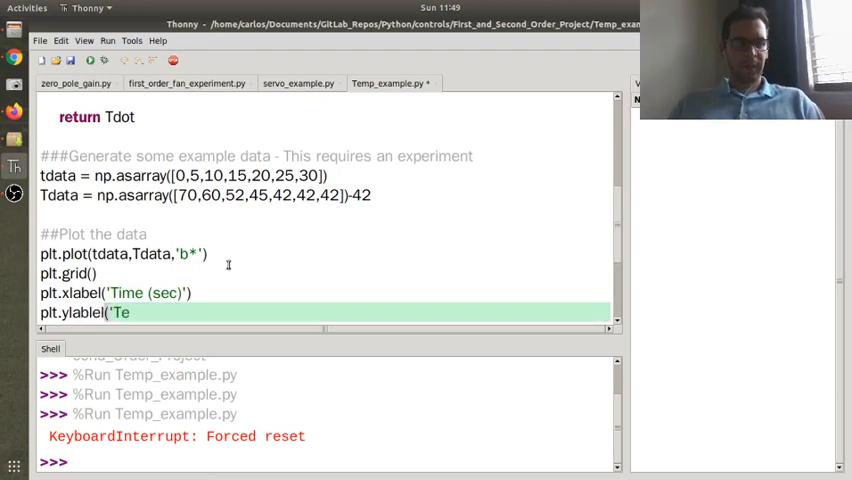
text(mperature (C))
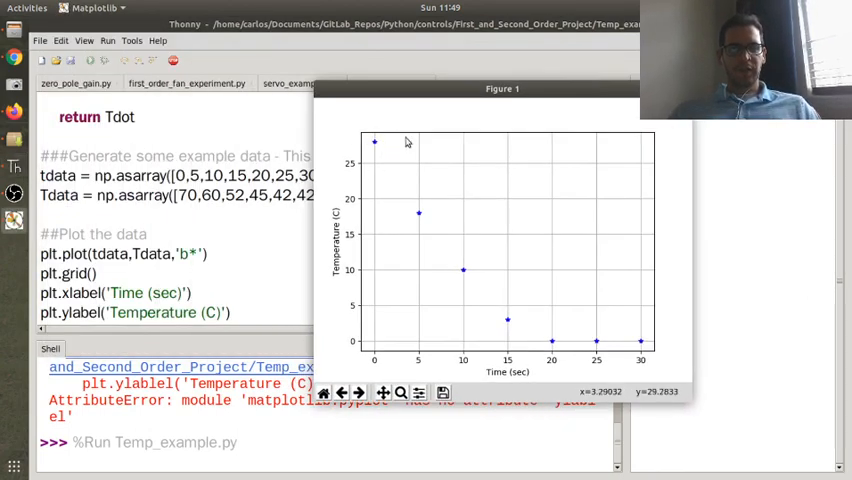
mouse_move(361, 145)
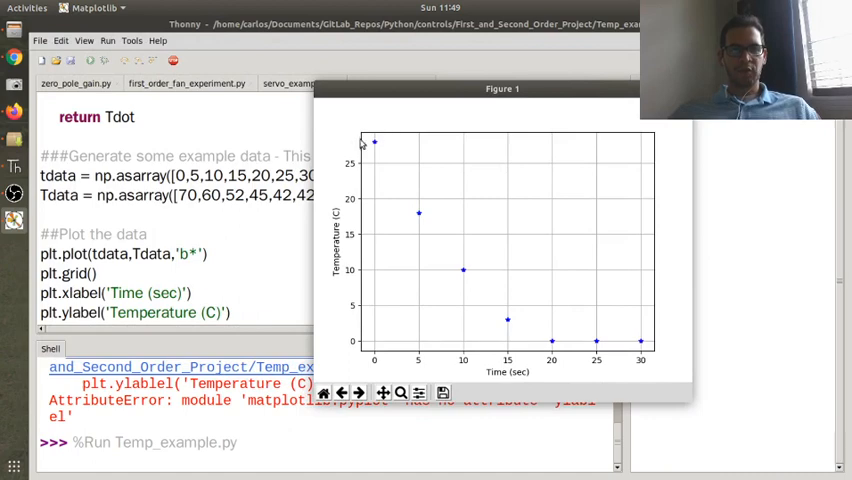
mouse_move(537, 328)
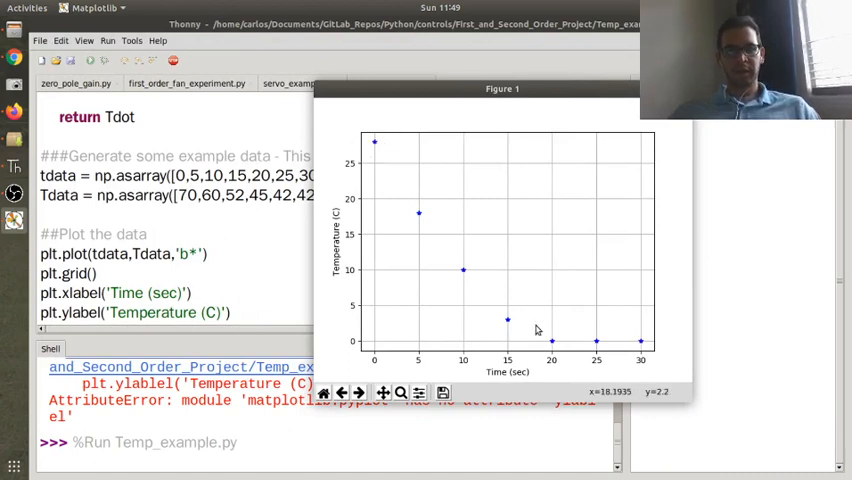
mouse_move(480, 305)
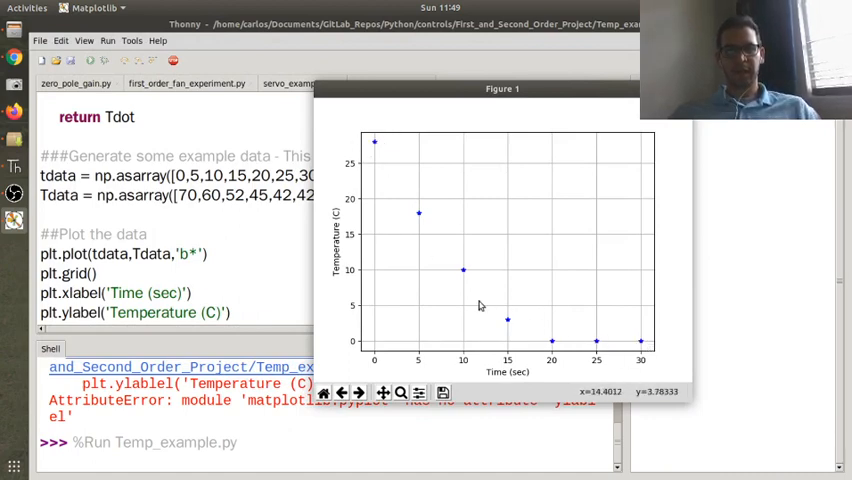
mouse_move(483, 305)
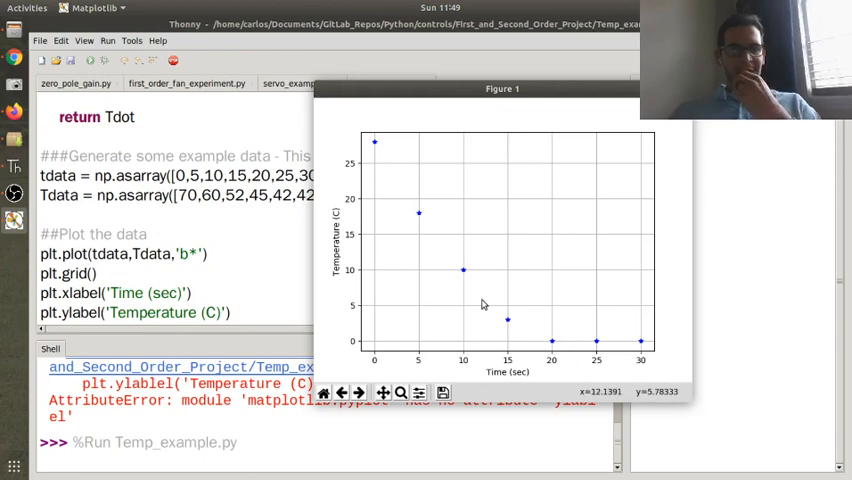
mouse_move(378, 148)
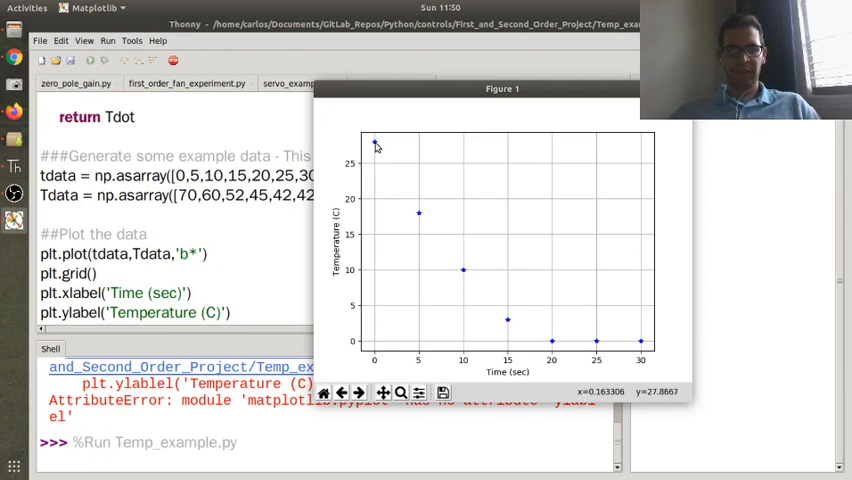
mouse_move(537, 140)
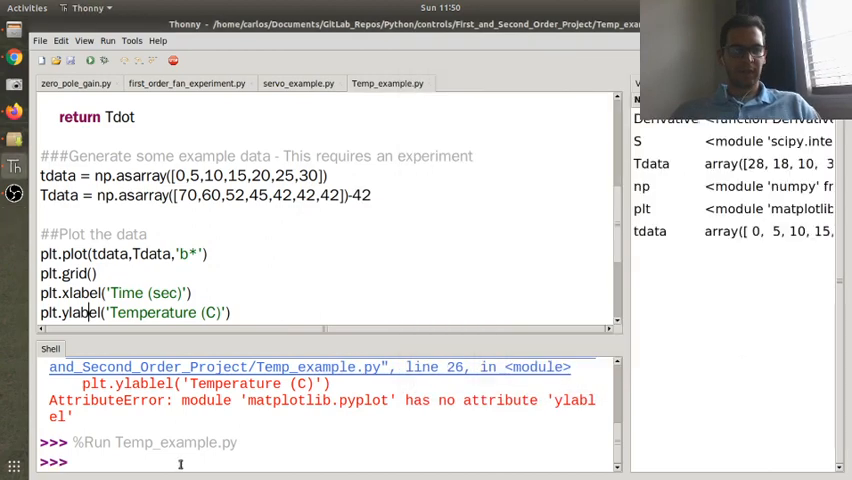
Close the figure and evaluate 27*0.68 and 27 - 27*0.68 (about 8.64) in the Shell
text(27*0.68)
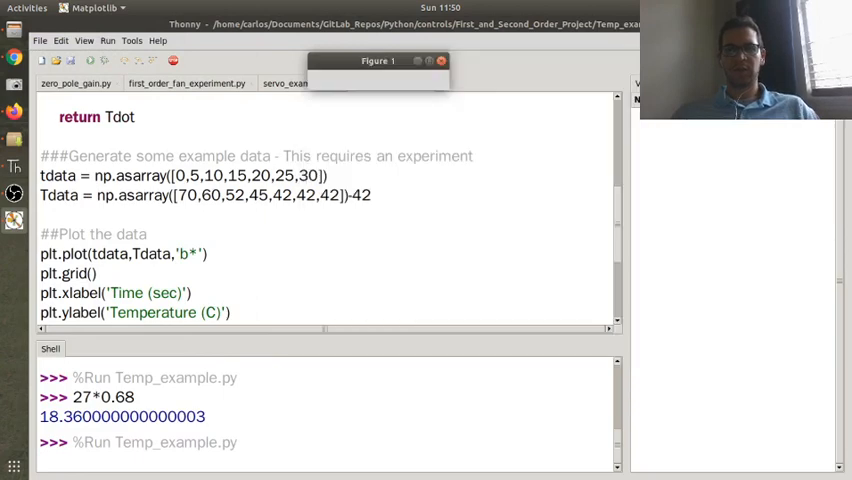
click(107, 61)
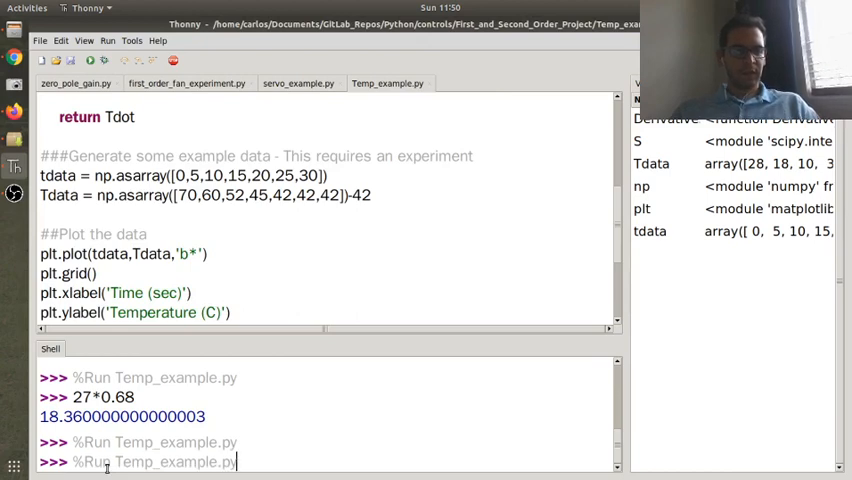
text(27*0.68)
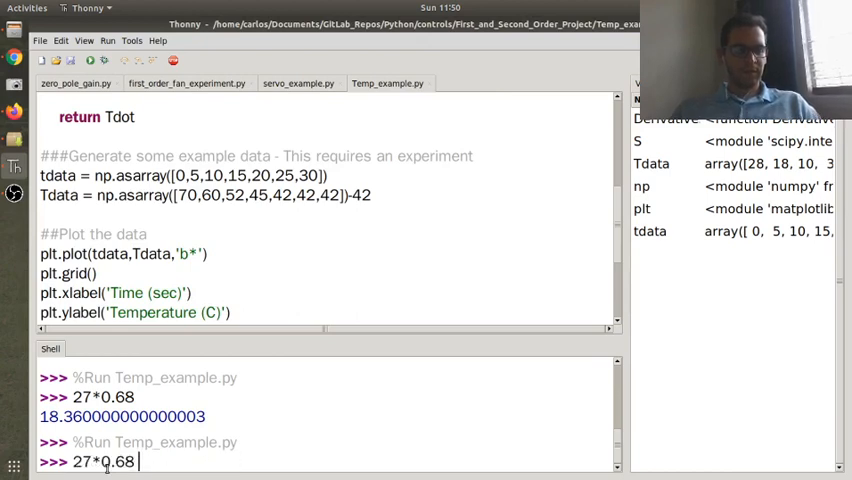
text(17)
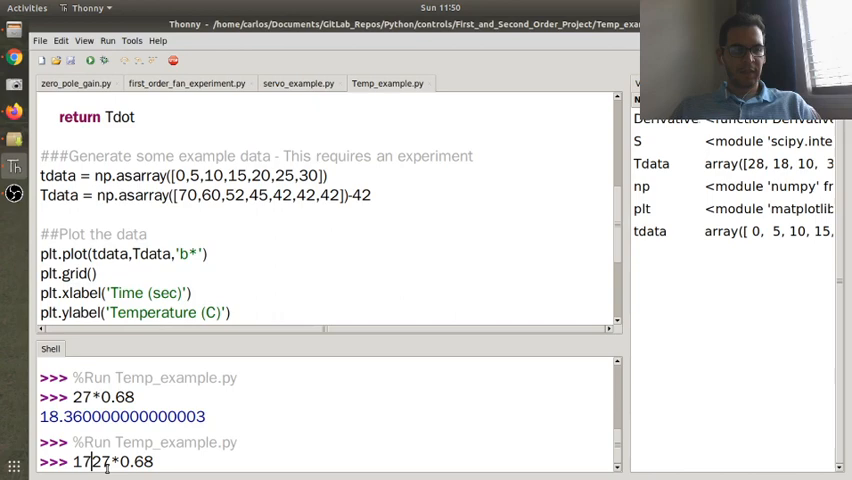
text(27 - )
key(Return)
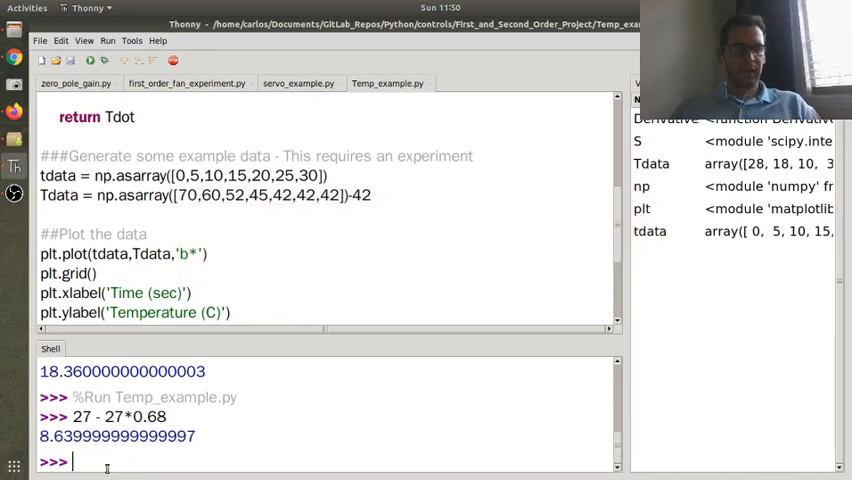
click(107, 61)
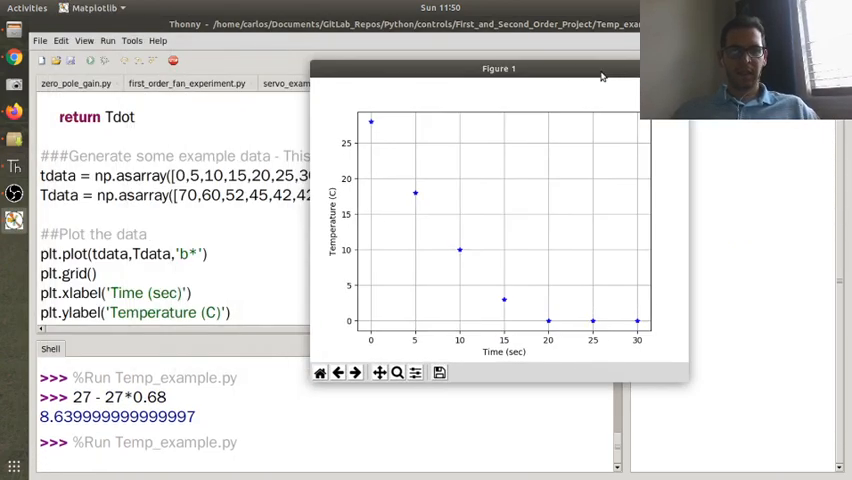
mouse_move(449, 263)
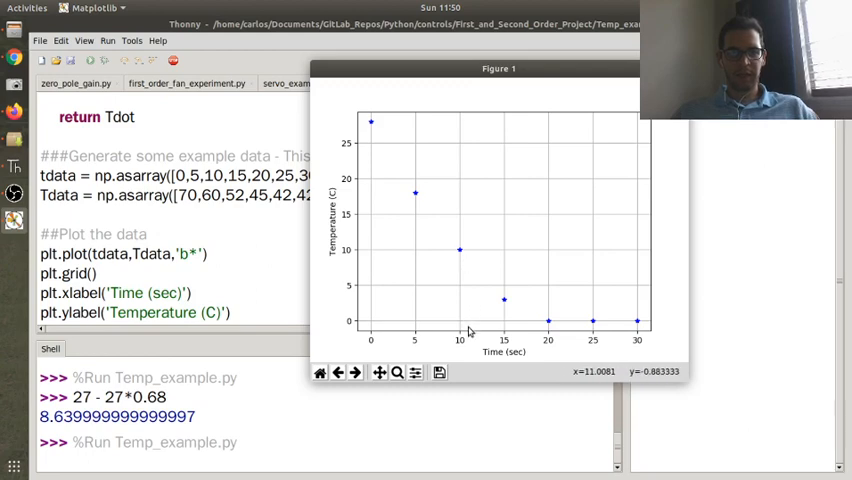
mouse_move(465, 328)
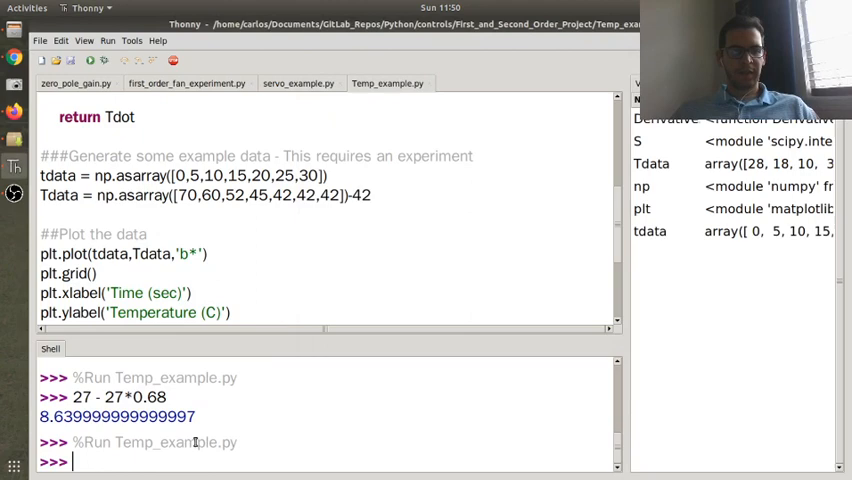
Insert tau = 1/10.5 in Derivatives and replace a = 0.1 with a = 1/tau
scroll(up, 3)
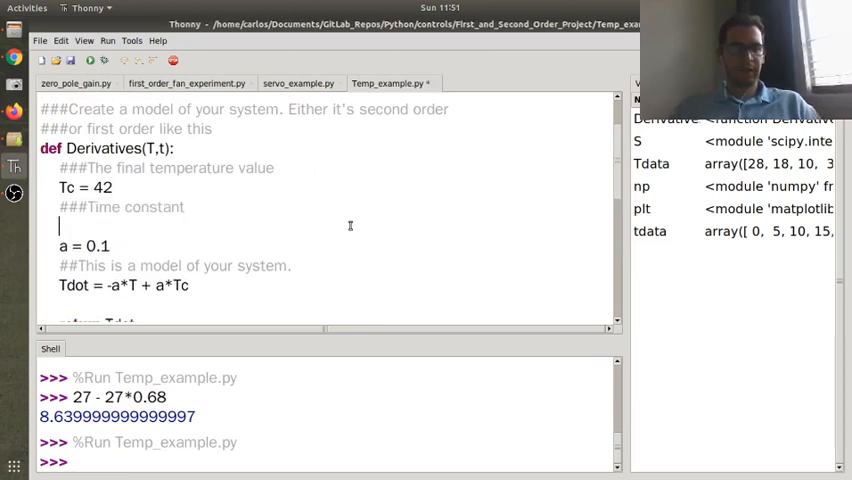
text(tau = 1/)
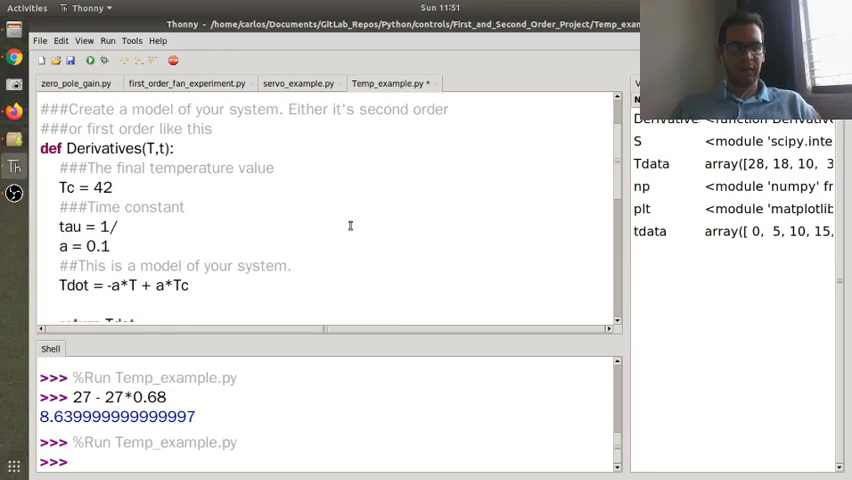
text(0)
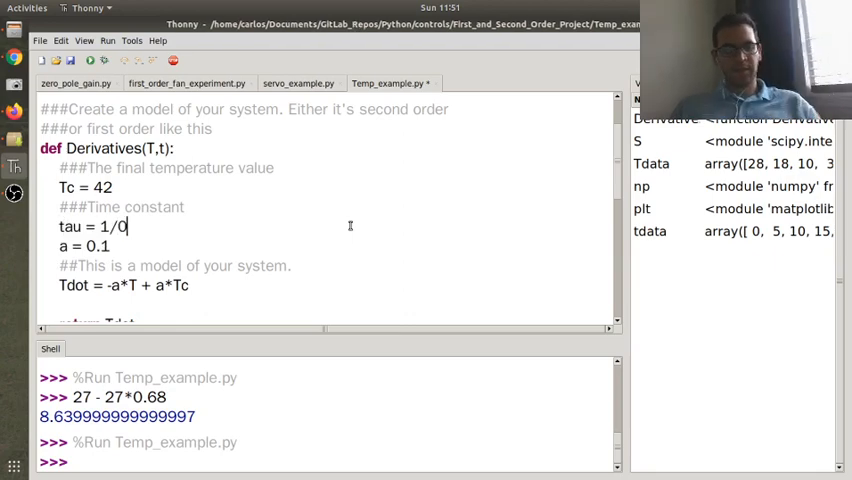
text(10.5)
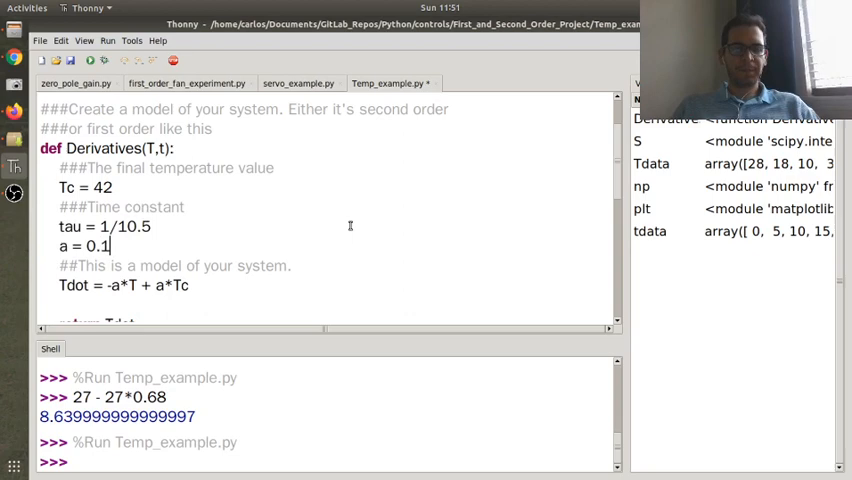
key(BackSpace)
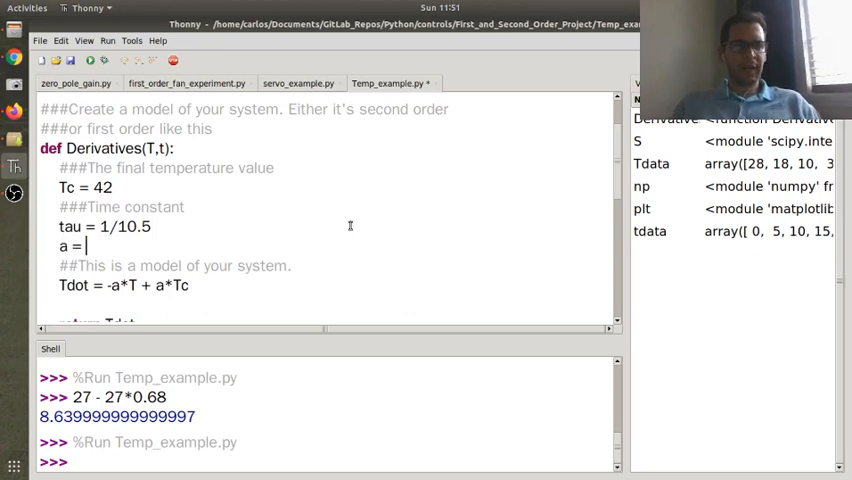
text(1/tau)
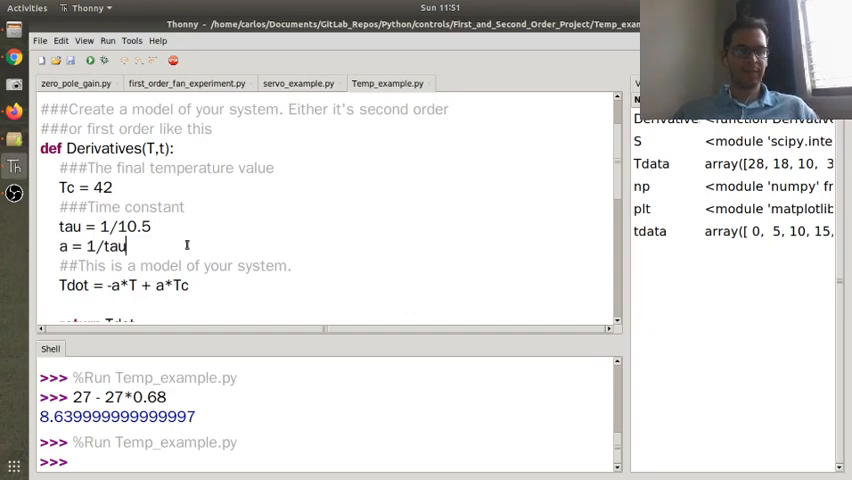
scroll(down, 3)
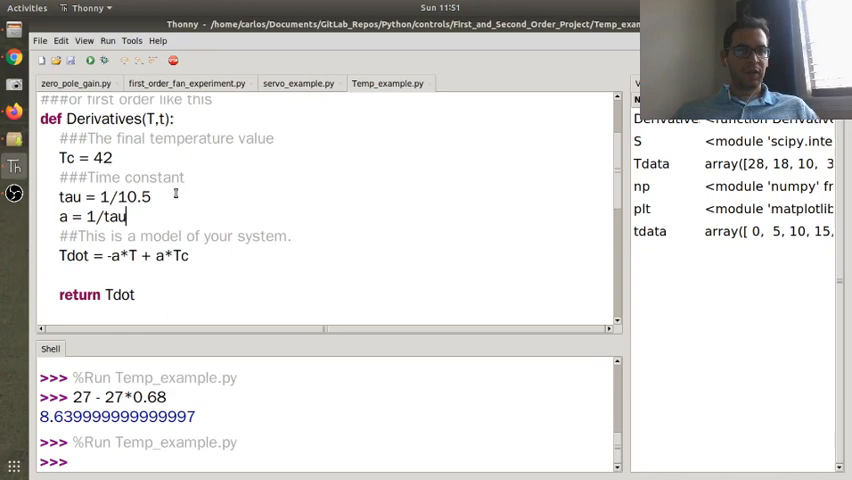
scroll(down, 3)
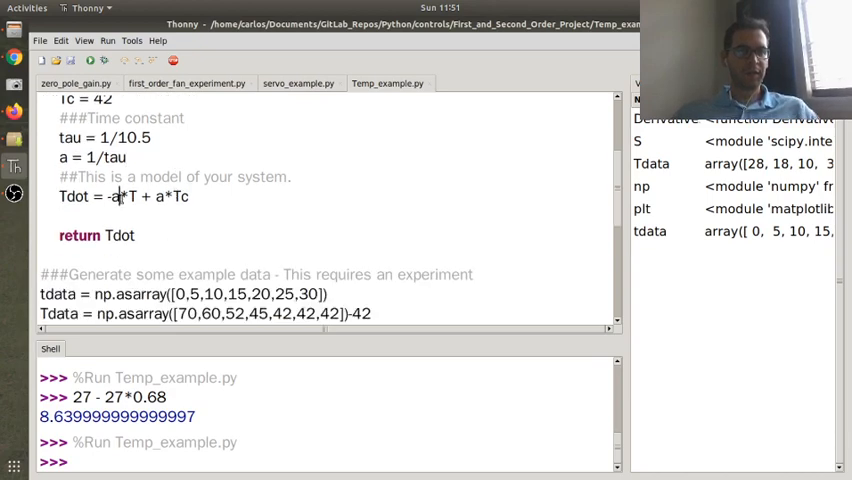
Use tau instead of a in Tdot, delete the a line, and change Tc from 42 to 0
text(tau)
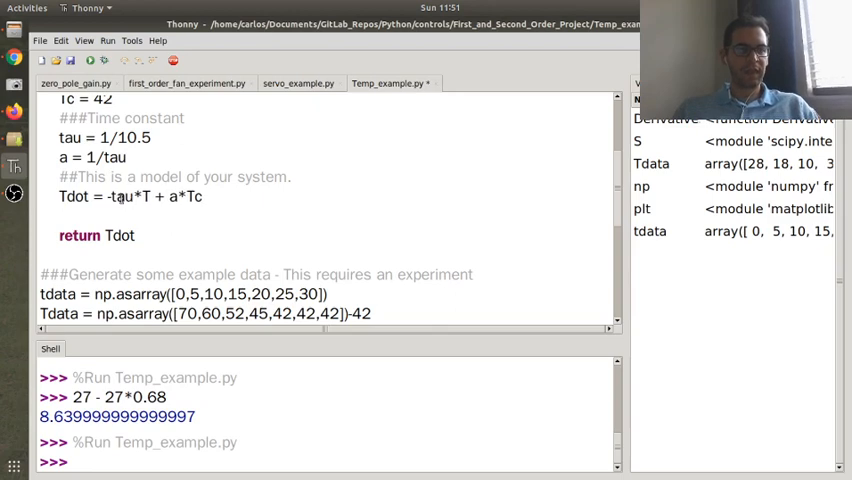
text(tau)
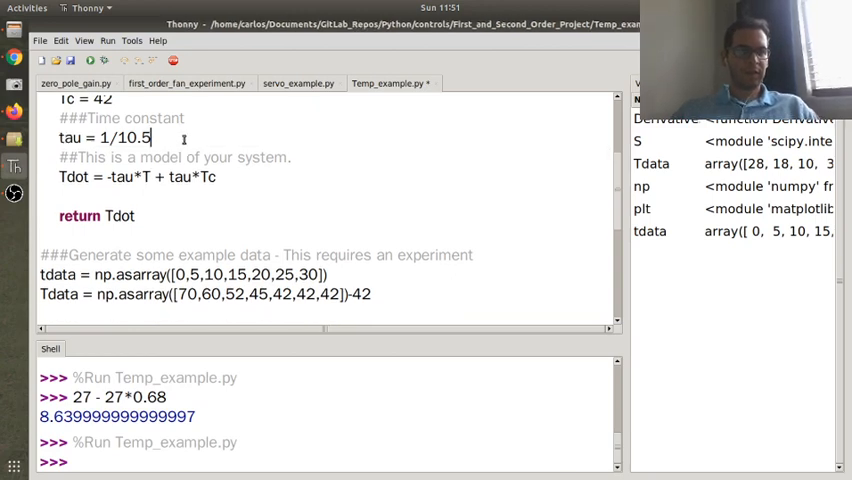
scroll(up, 3)
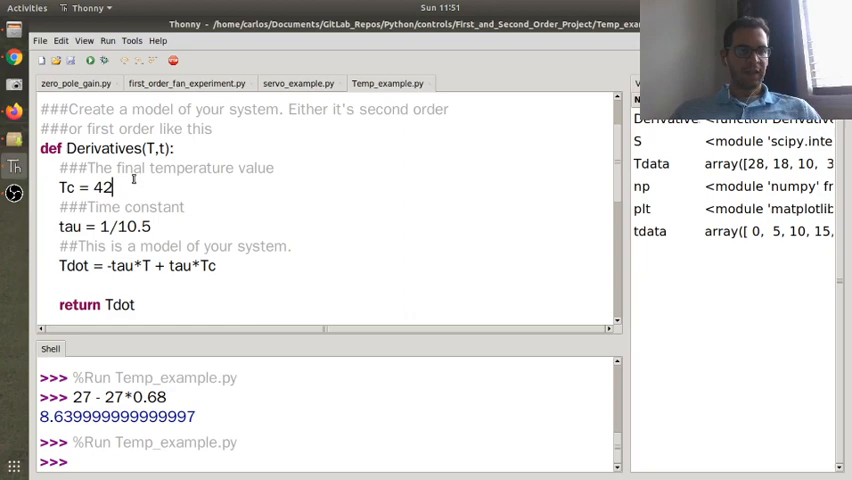
text(0)
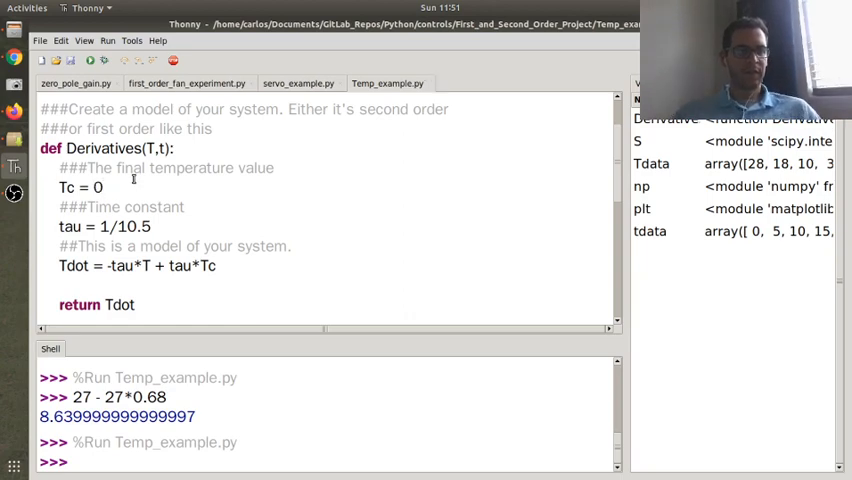
scroll(up, 3)
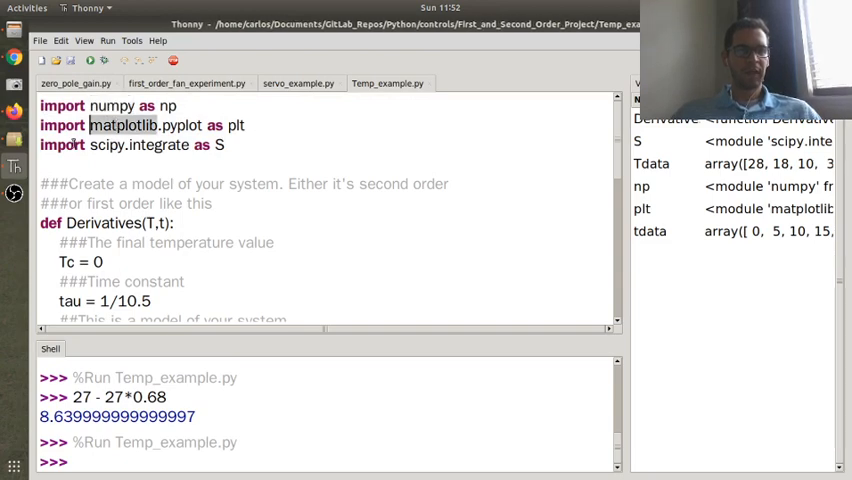
click(225, 145)
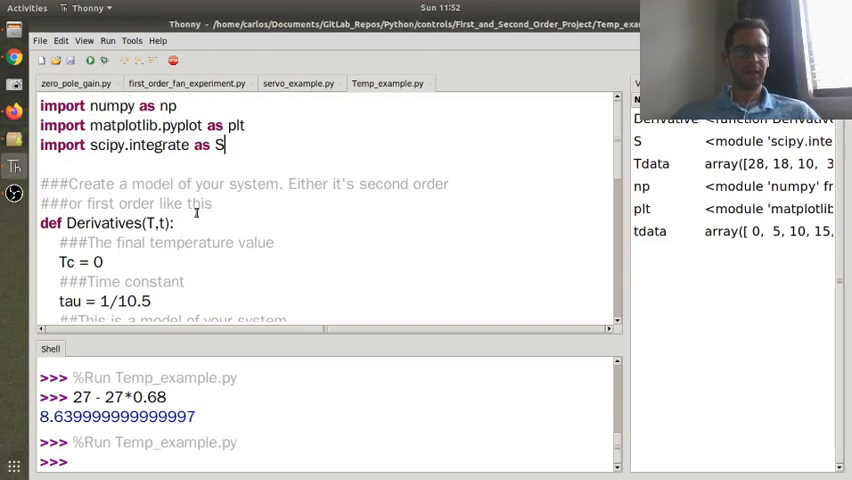
scroll(down, 3)
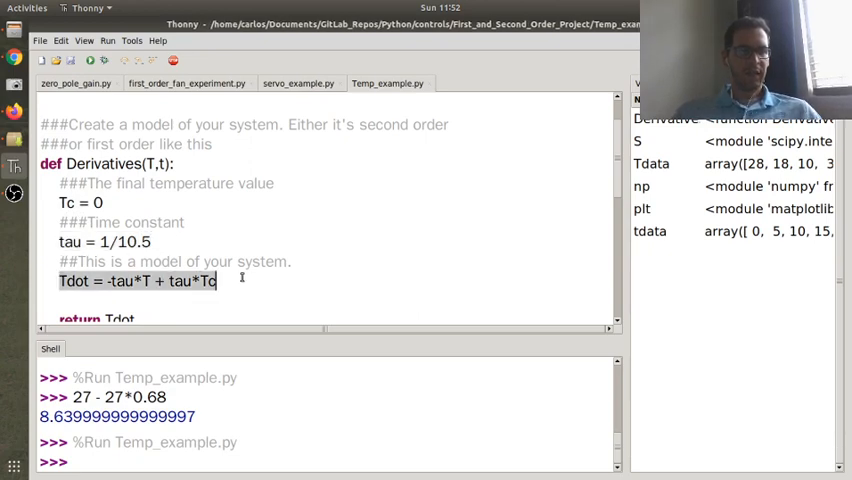
Insert the comment ## Tdot + tau*T = tau*Tc on a new line above Tdot
click(290, 261)
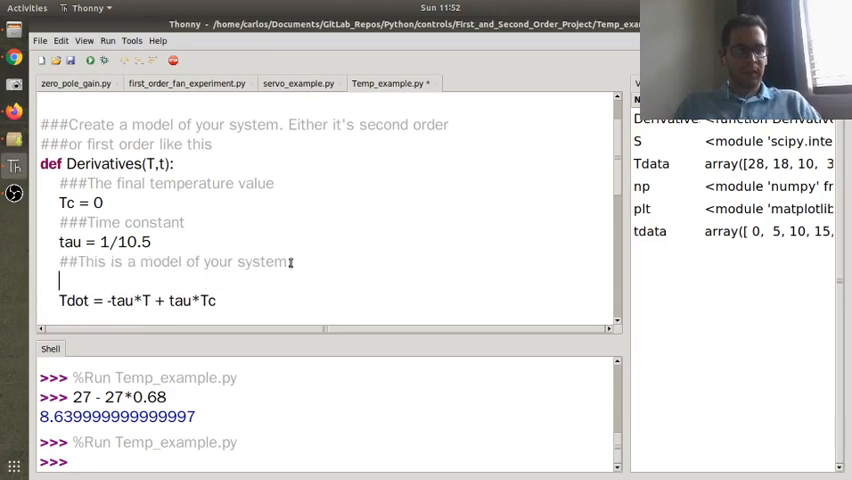
text(## Tdot =)
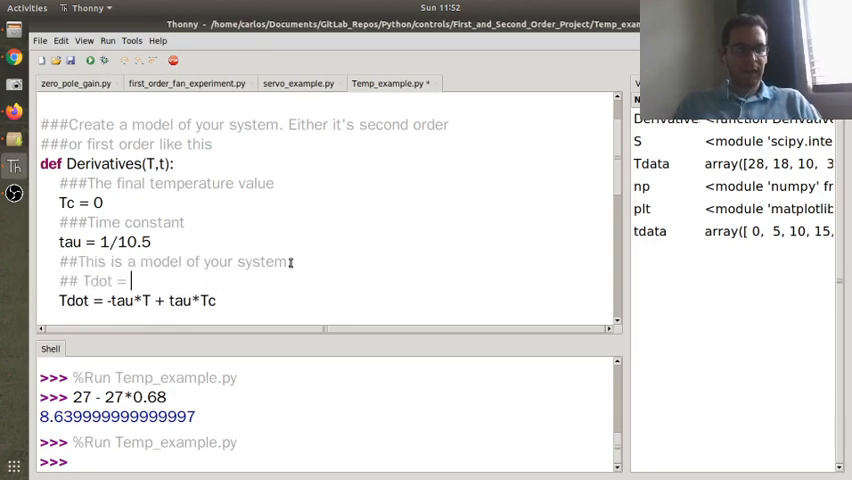
text(+ tau)
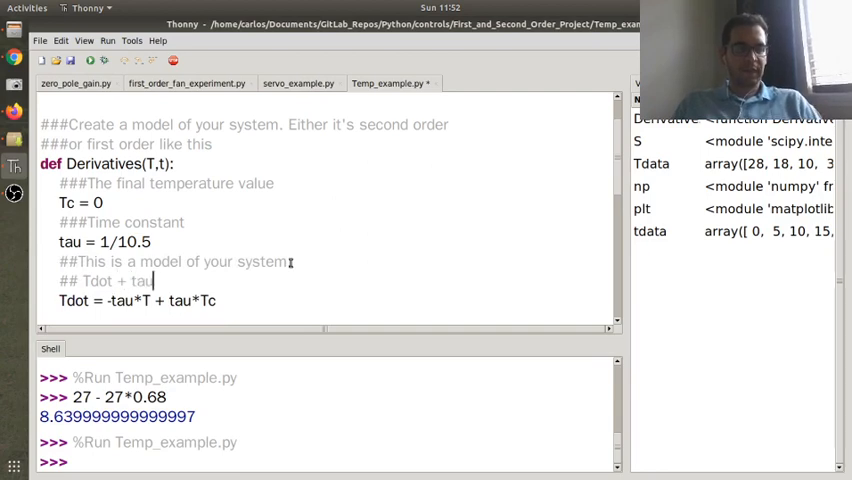
text(*T = tau *)
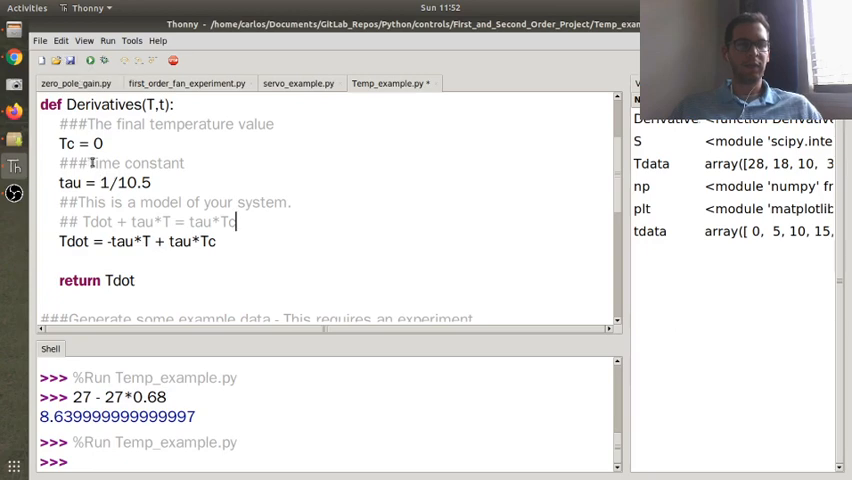
Uncomment the tout/Tout odeint lines with initial value 27 and the red plt.plot line
scroll(down, 3)
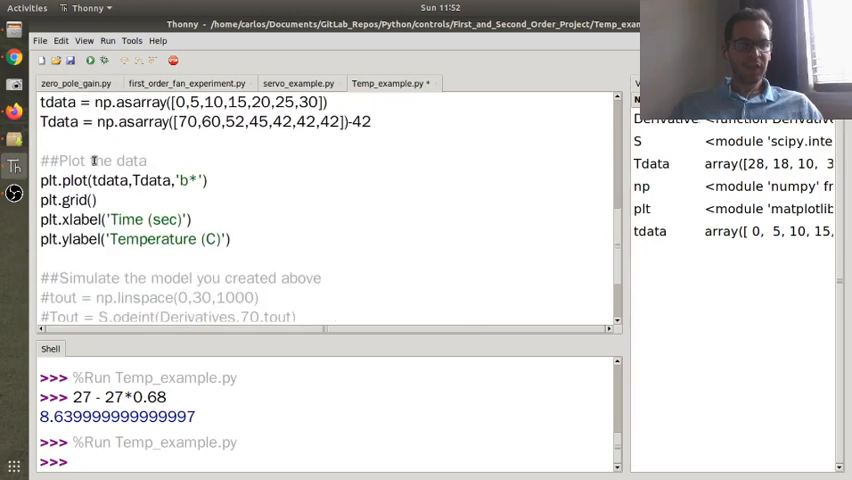
scroll(down, 3)
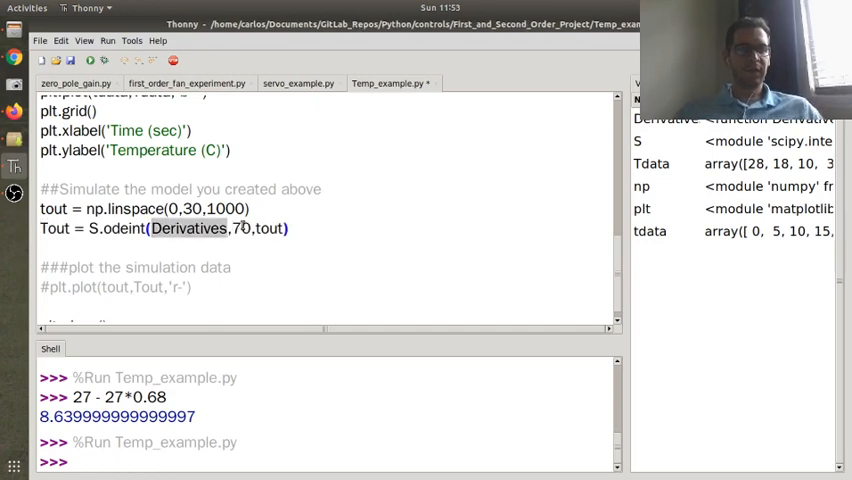
text(20)
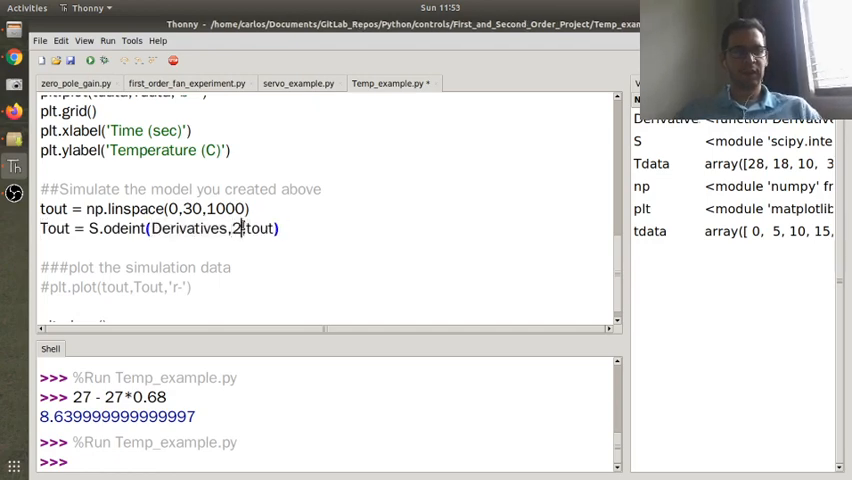
text(7)
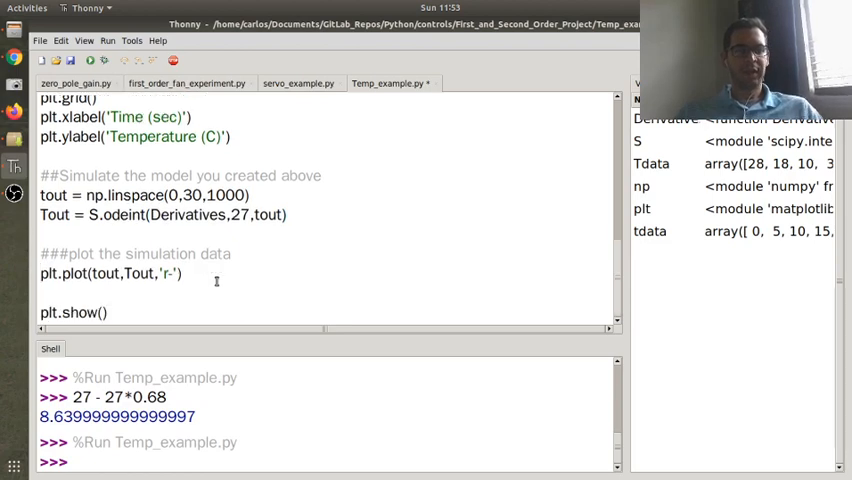
Run the script, move Figure 1 aside, and view the red odeint curve over blue points
click(106, 59)
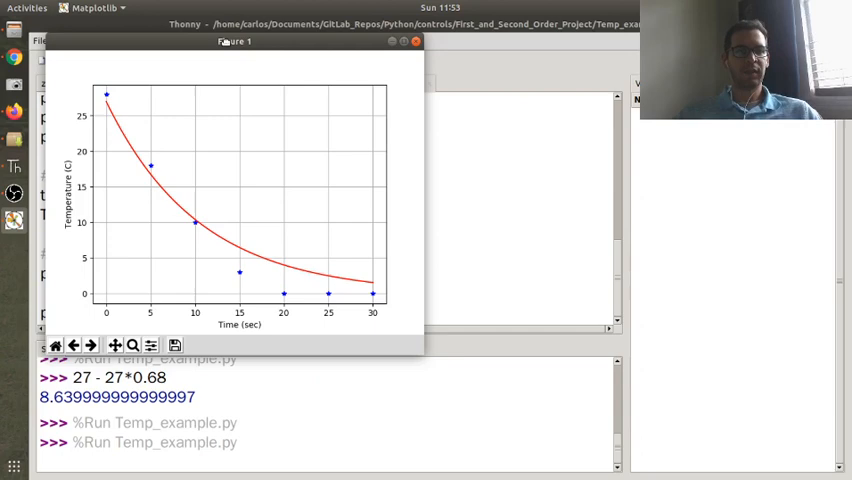
drag(234, 41, 457, 70)
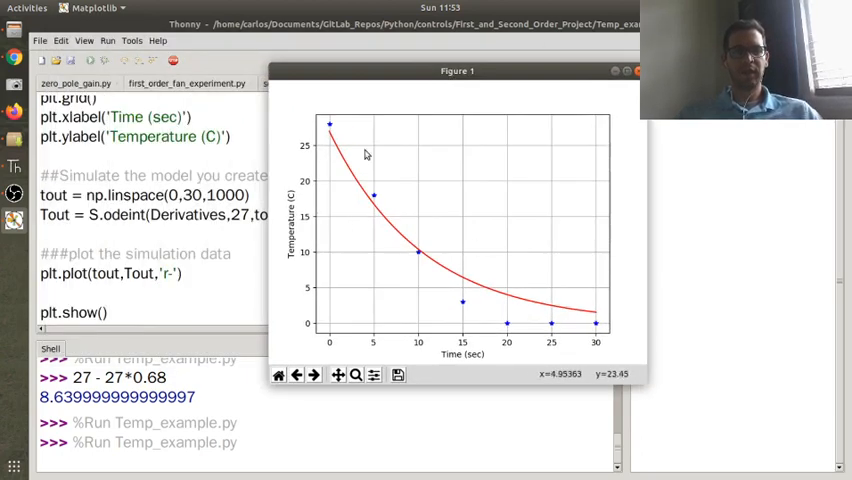
mouse_move(330, 130)
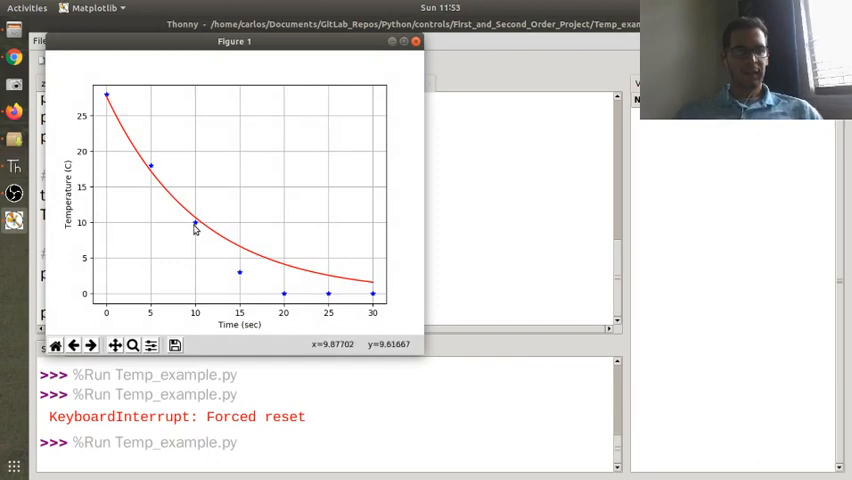
mouse_move(304, 255)
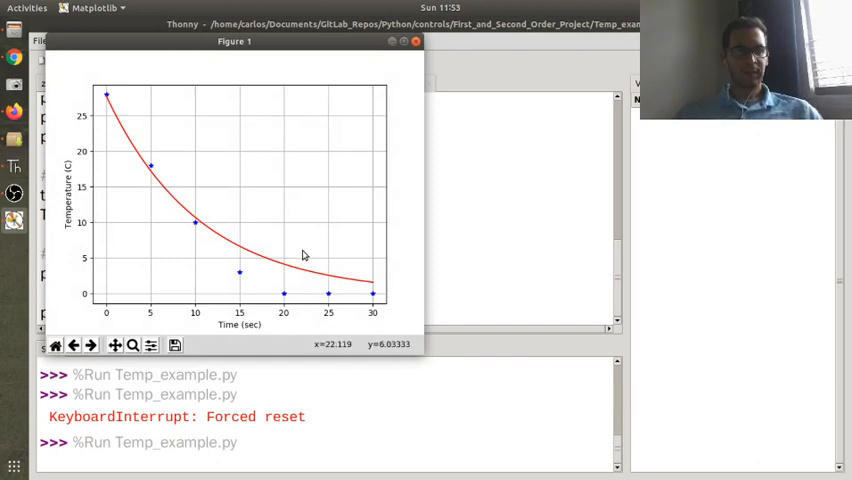
mouse_move(120, 155)
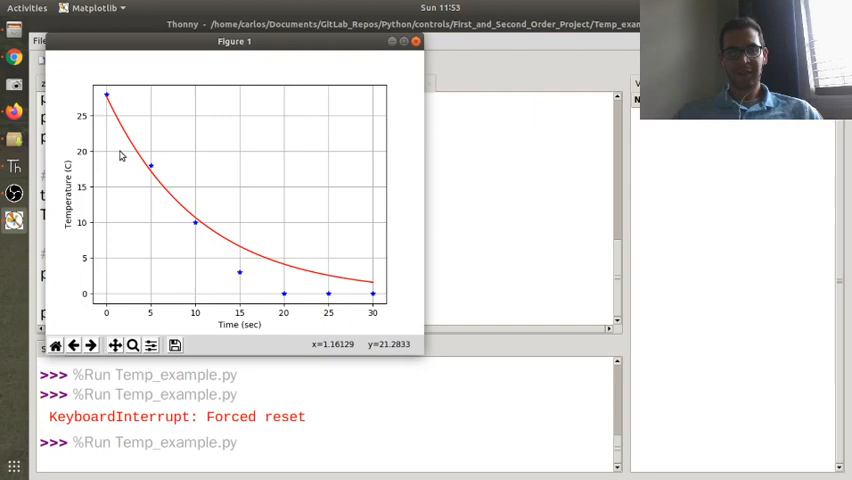
mouse_move(197, 247)
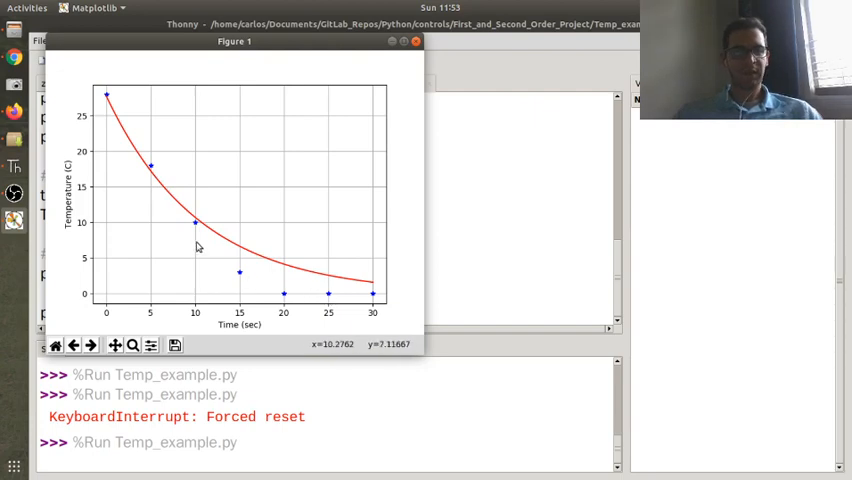
click(416, 41)
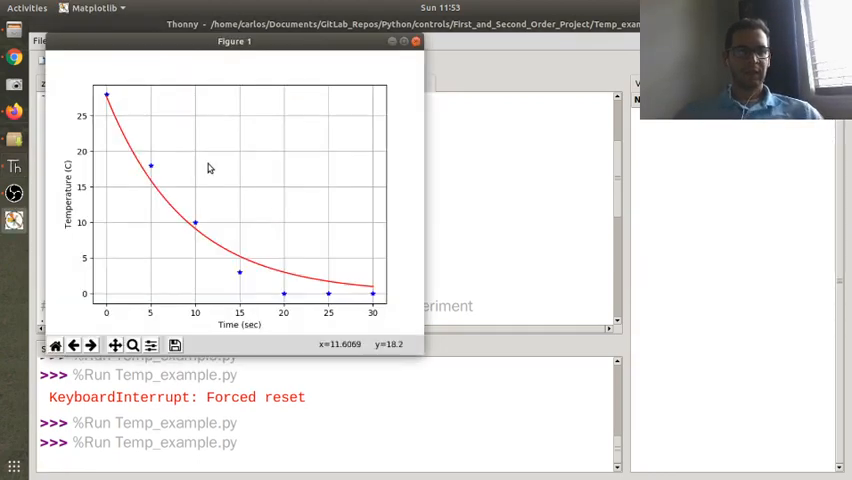
mouse_move(184, 207)
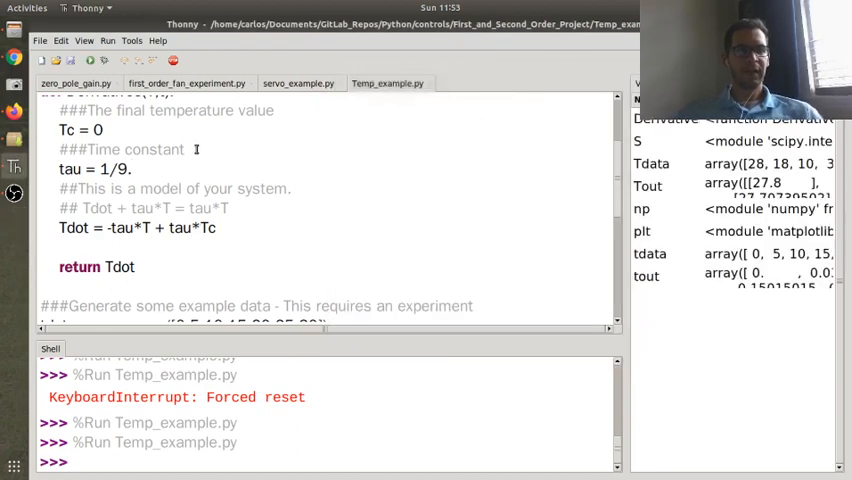
Set tau = 9. ##seconds, add a = 1/tau, and use Tdot = -a*T + a*Tc
text(tau = 0)
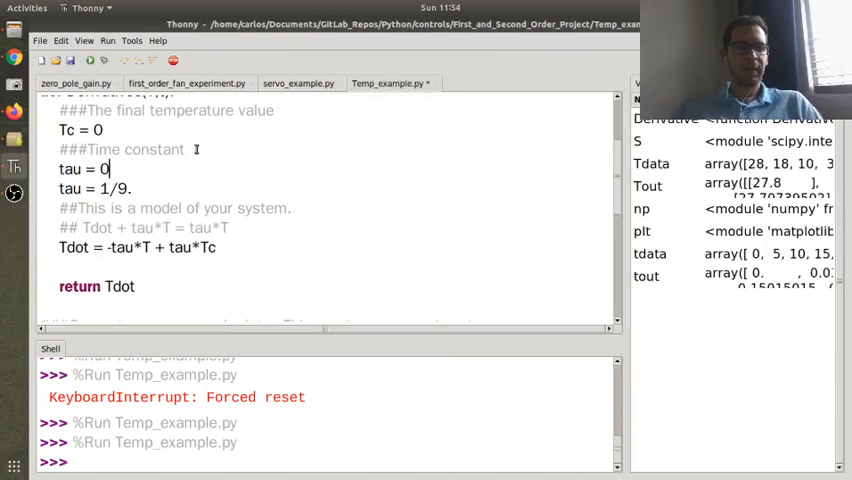
text(9.)
click(96, 188)
text(tau)
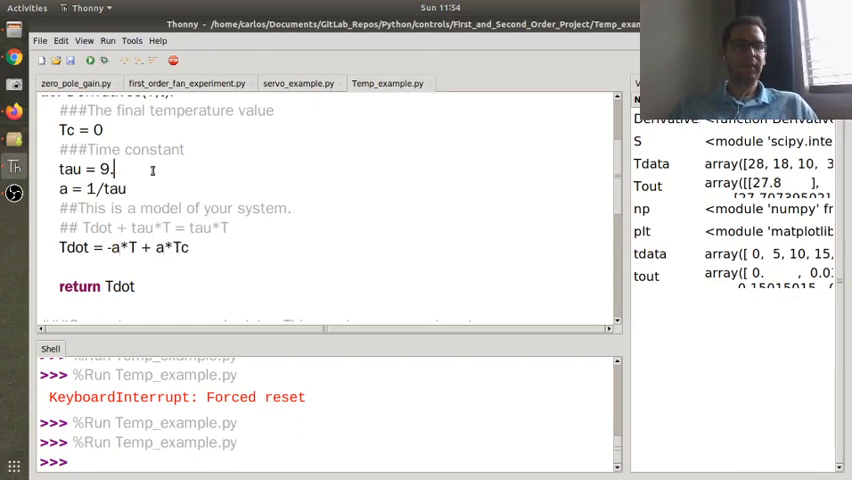
text(##second)
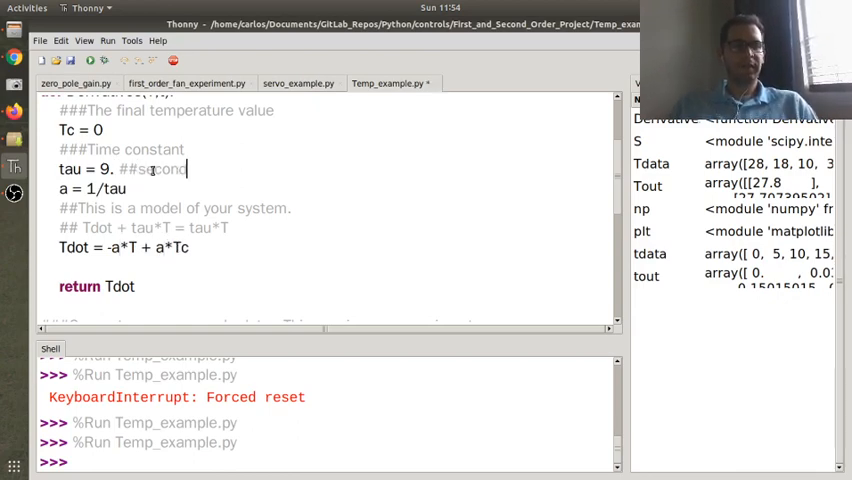
text(s)
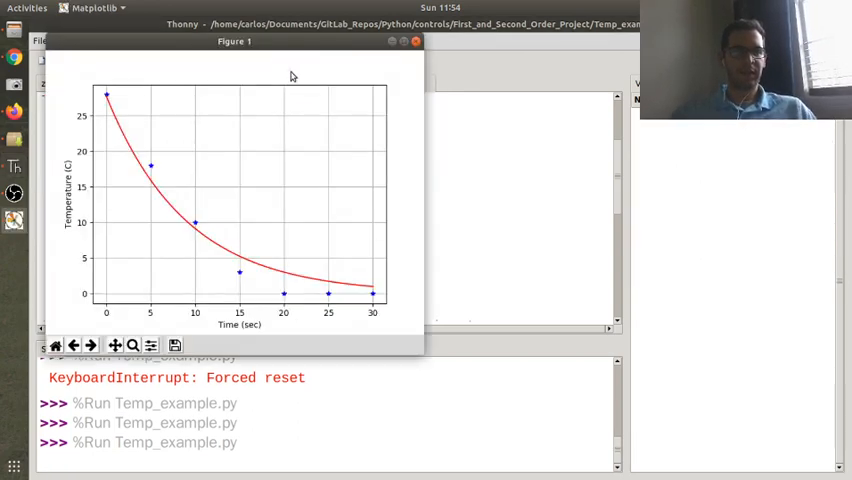
Move the 9-second simulation figure out of the way to get back to the script
drag(234, 41, 625, 77)
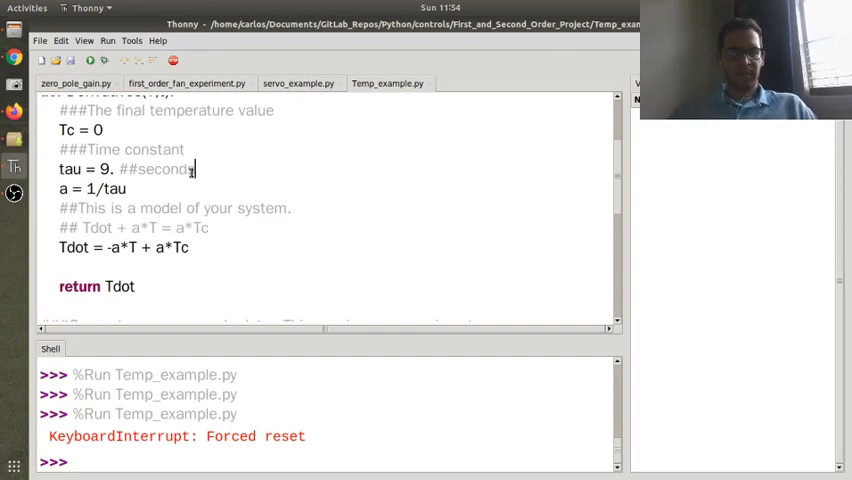
Comment tau as how long to get to 68% of the final value, and a as heat capacitance
text(##how long it takes to t)
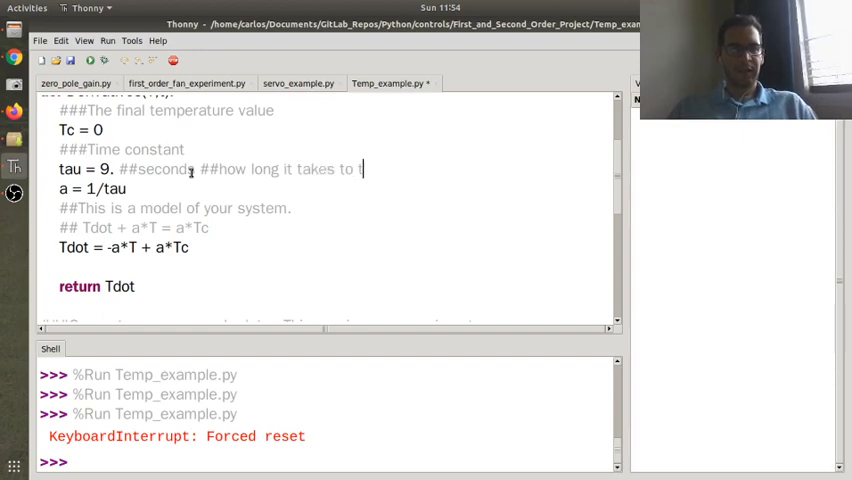
text(get to)
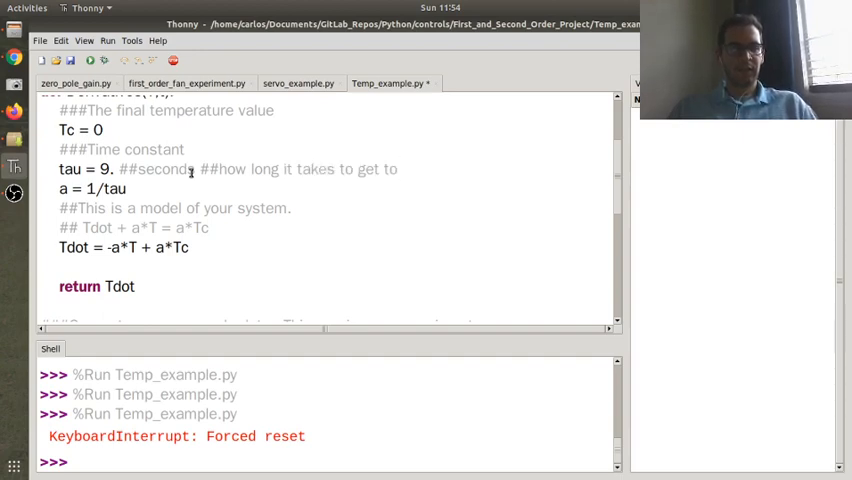
text(68% of the final value)
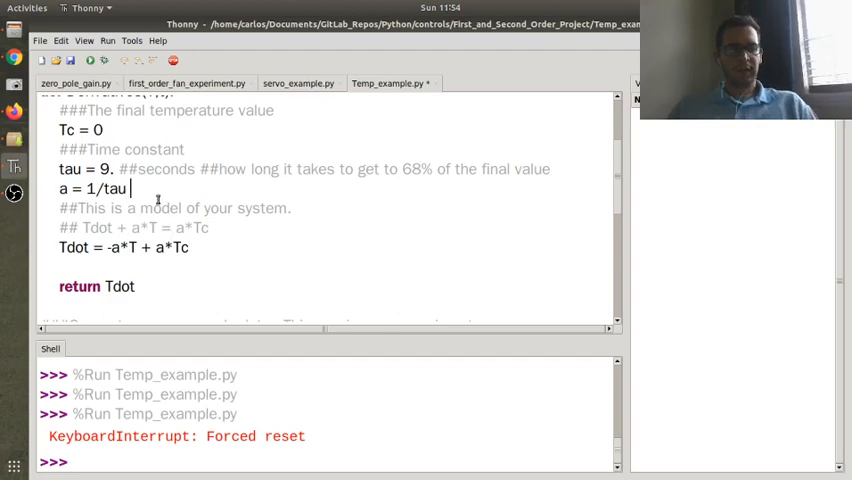
text(##heat capacitance variable)
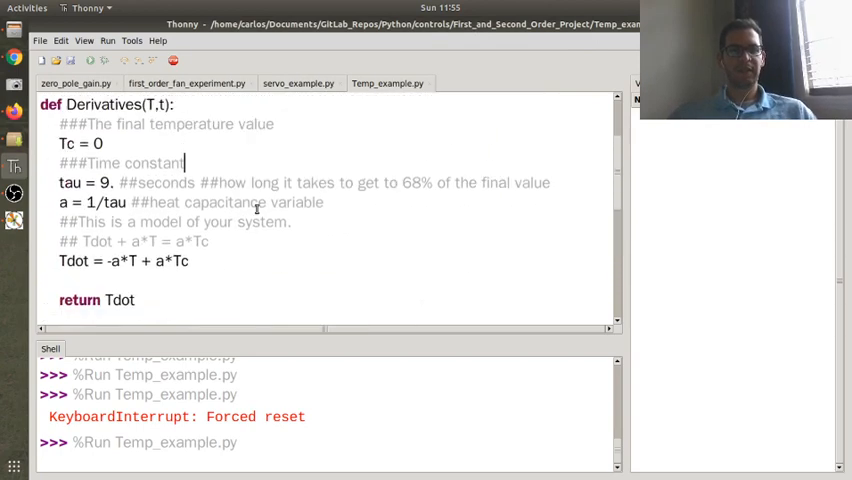
scroll(up, 3)
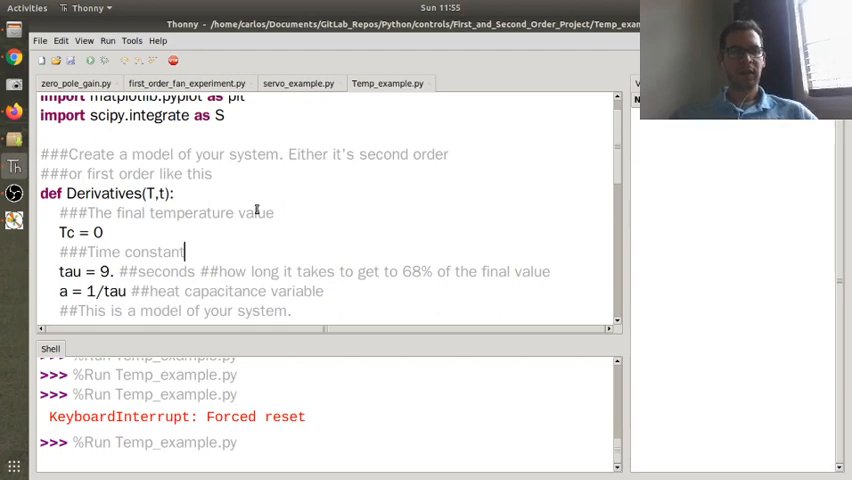
scroll(down, 3)
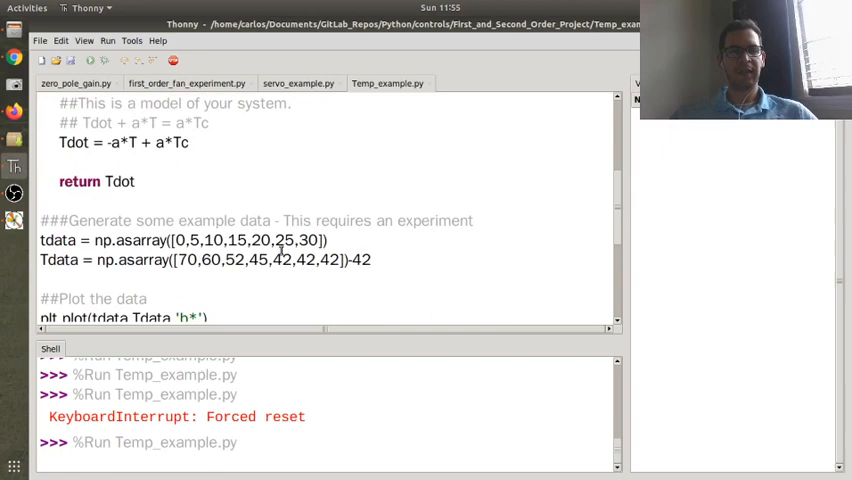
scroll(up, 3)
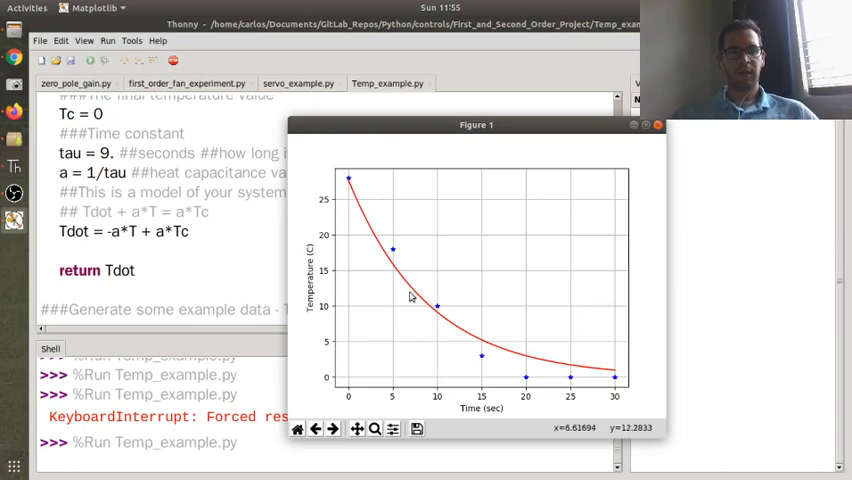
mouse_move(343, 261)
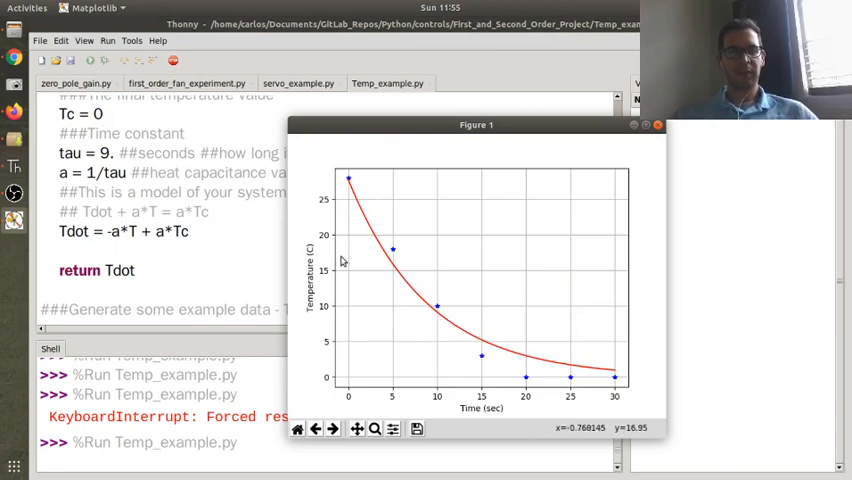
Close the Figure 1 window showing the red tau-9 decay curve over the data points
click(657, 124)
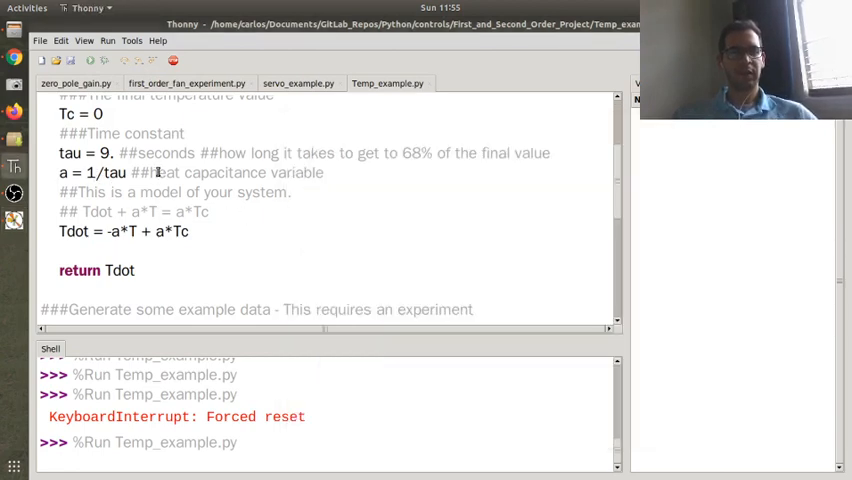